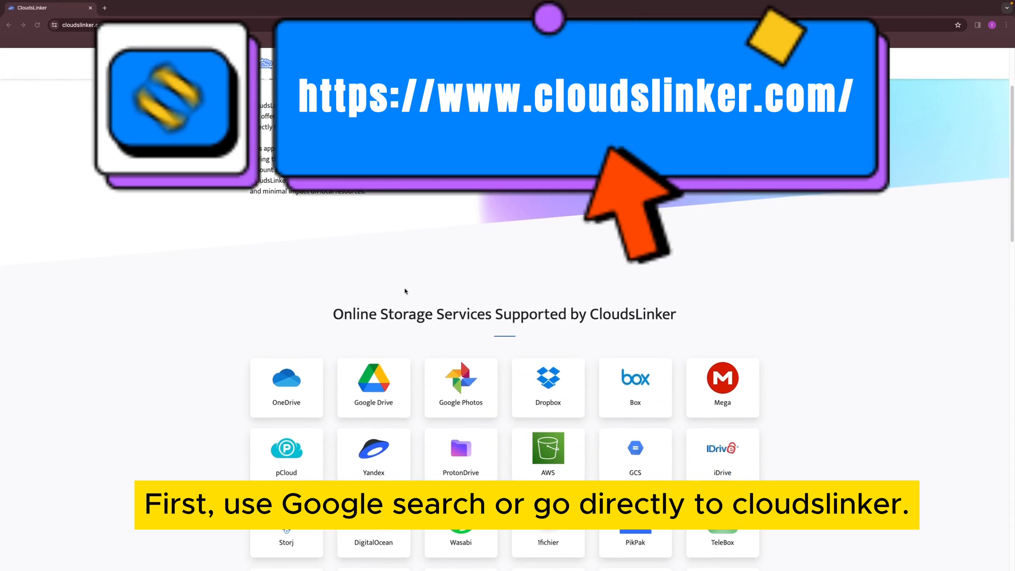
- Go from the CloudsLinker landing page to the app's login page via Get Started
scroll(down, 3)
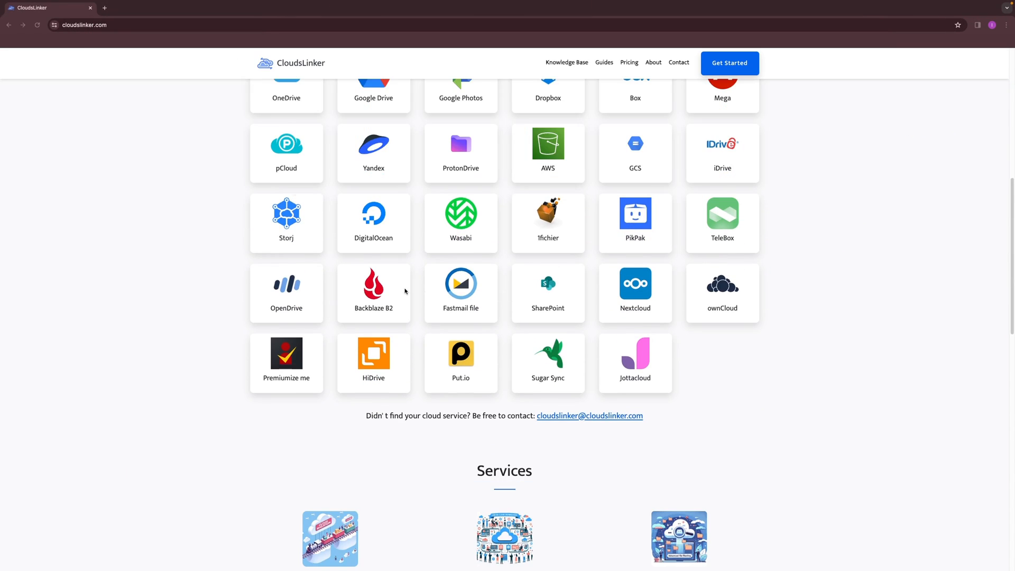
scroll(down, 3)
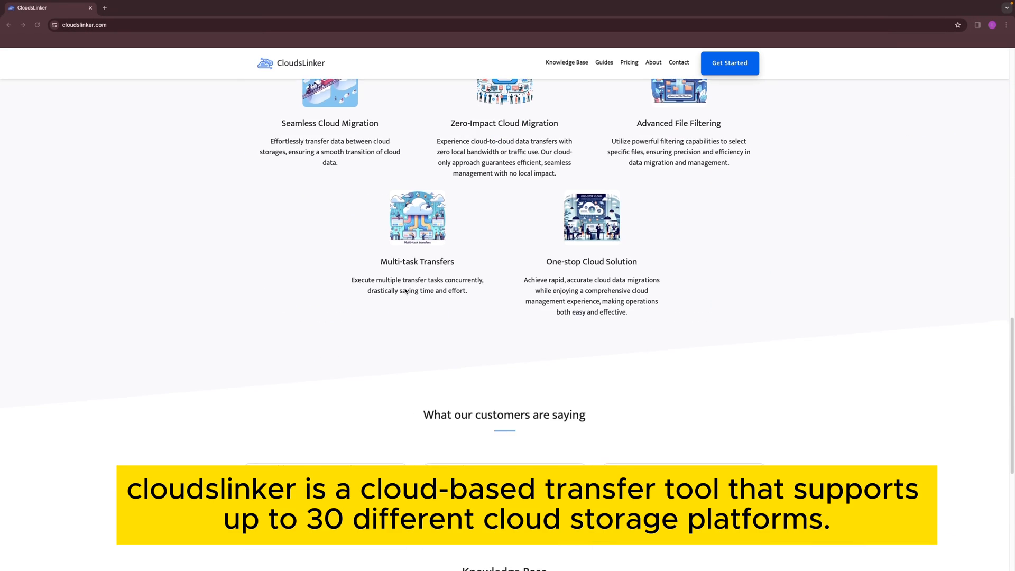
scroll(down, 3)
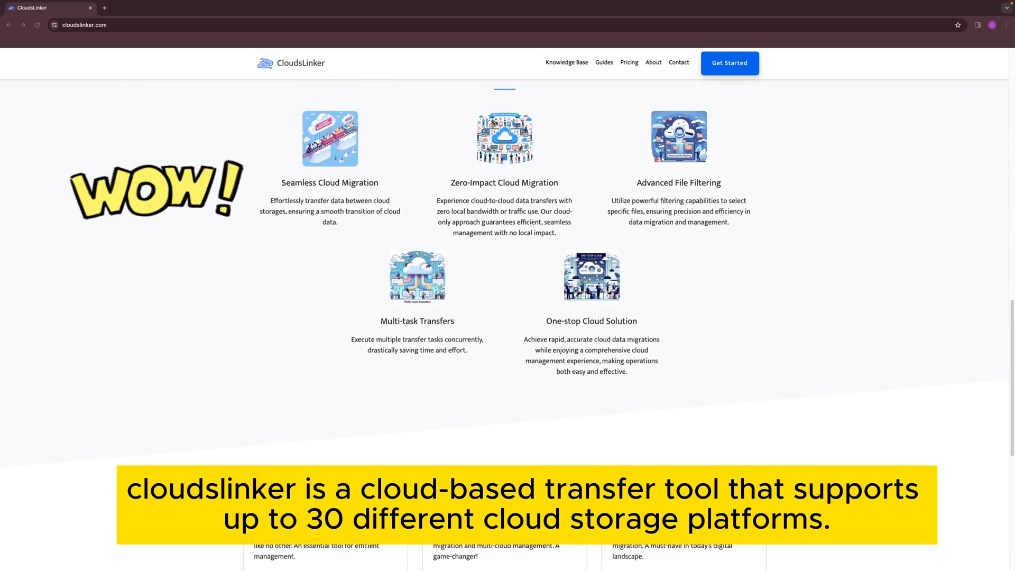
scroll(down, 3)
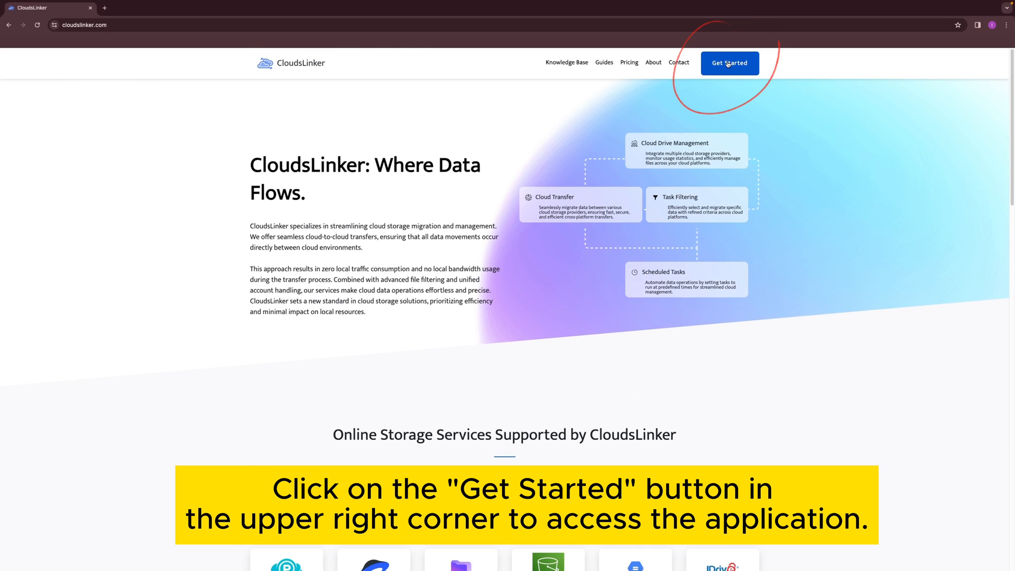
click(729, 62)
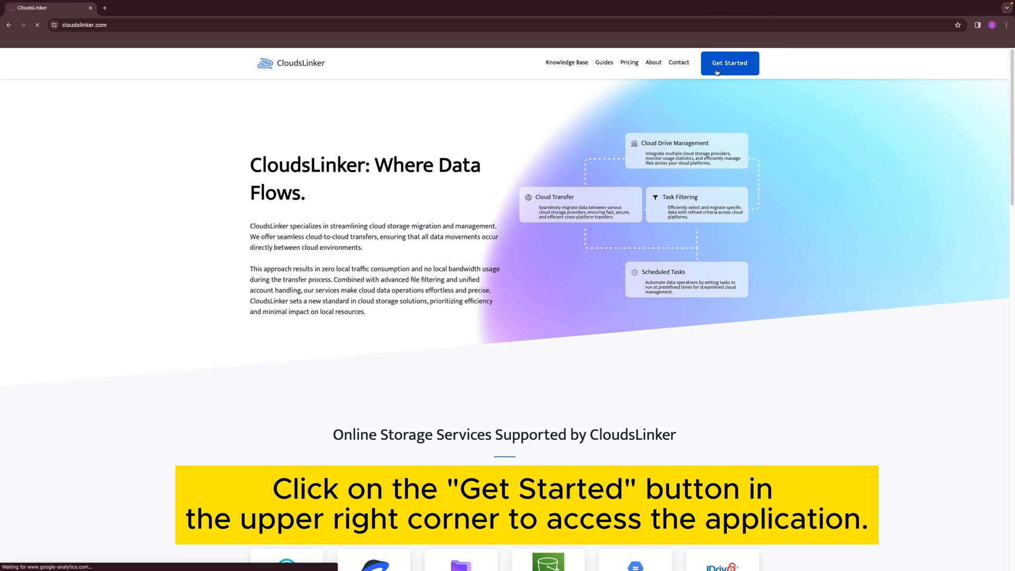
click(728, 62)
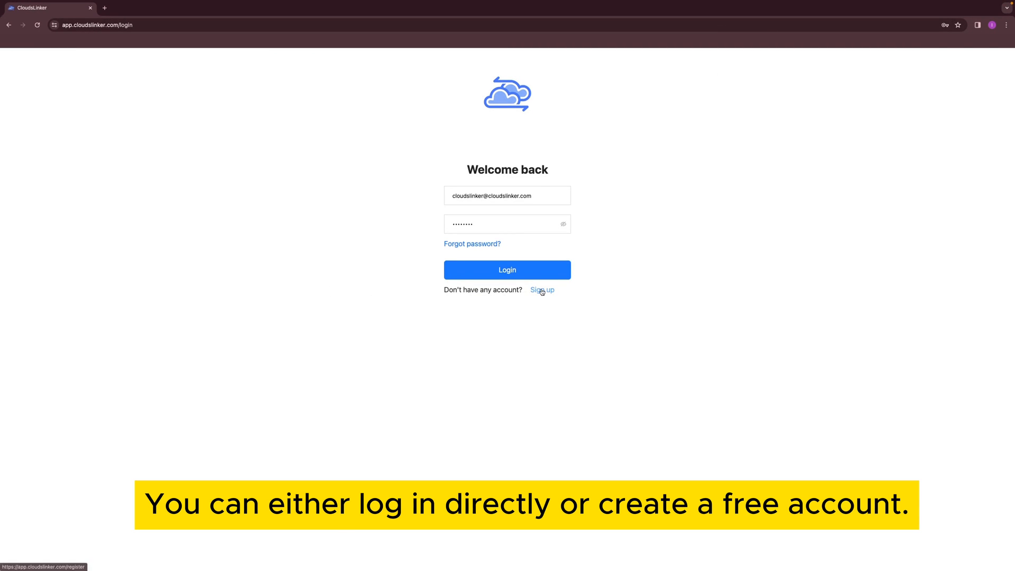
- Glance at the Sign up form, return to Login and sign in with the saved credentials
click(542, 290)
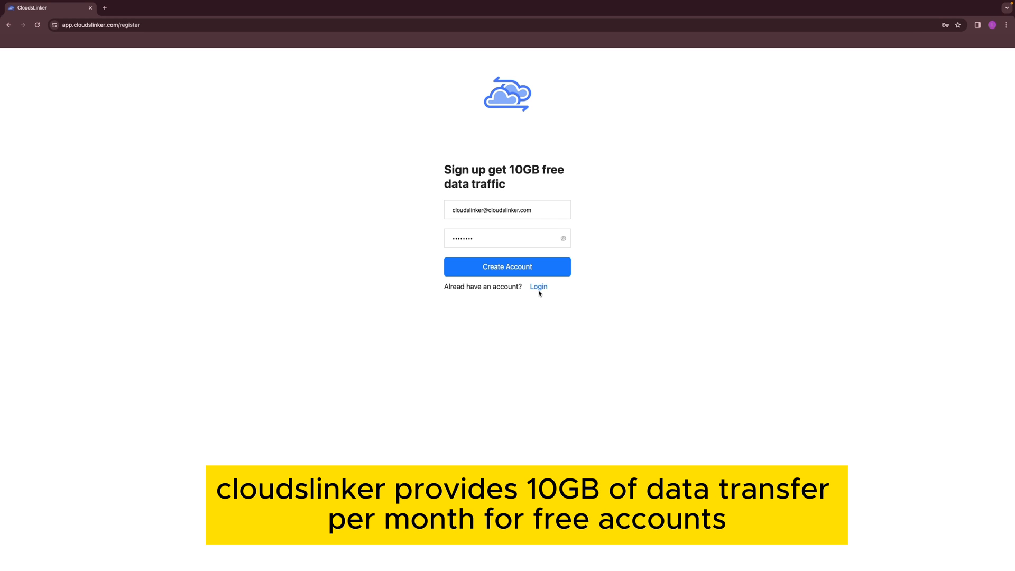
click(538, 286)
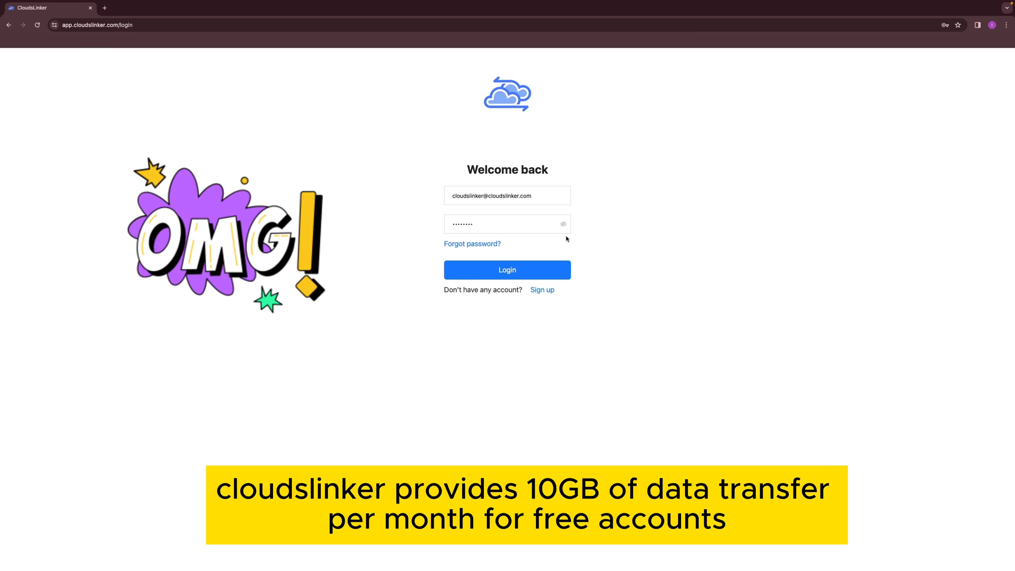
mouse_move(606, 306)
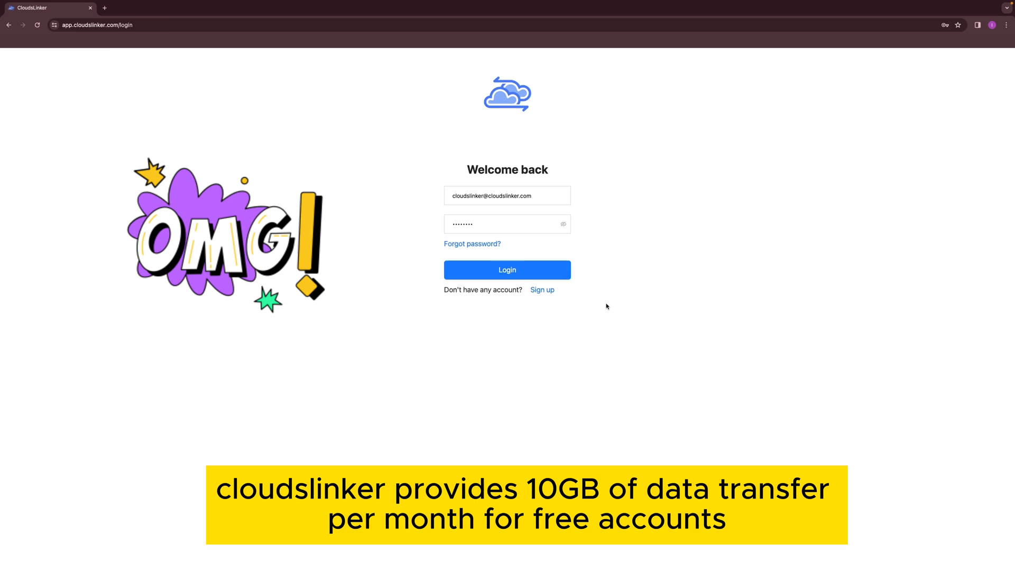
click(507, 270)
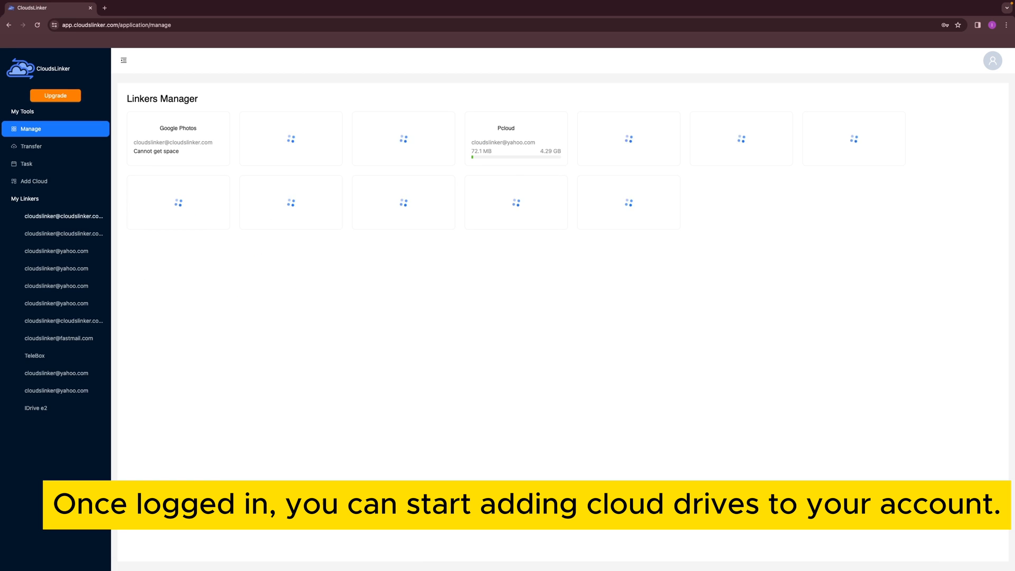
click(34, 181)
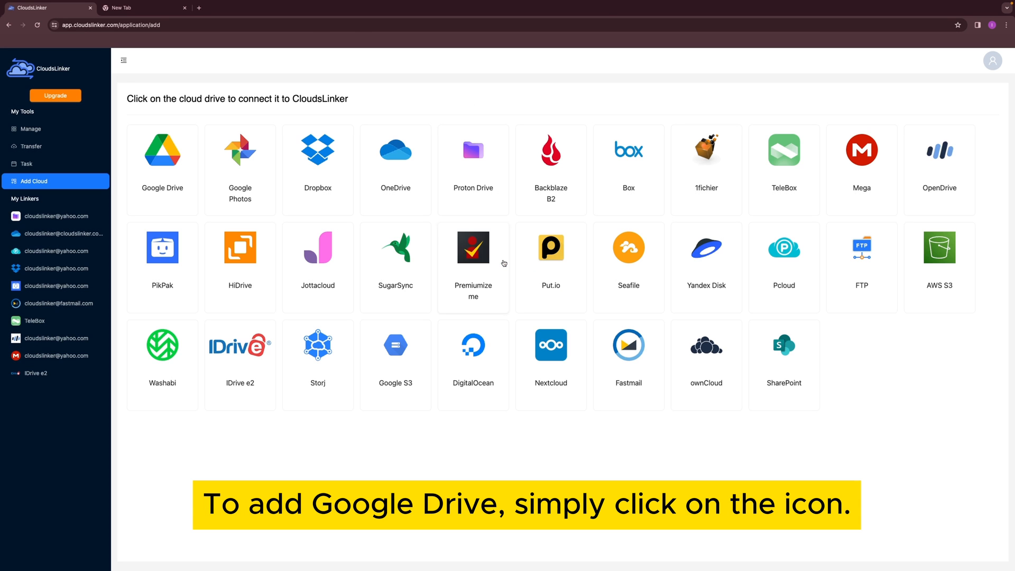
click(162, 150)
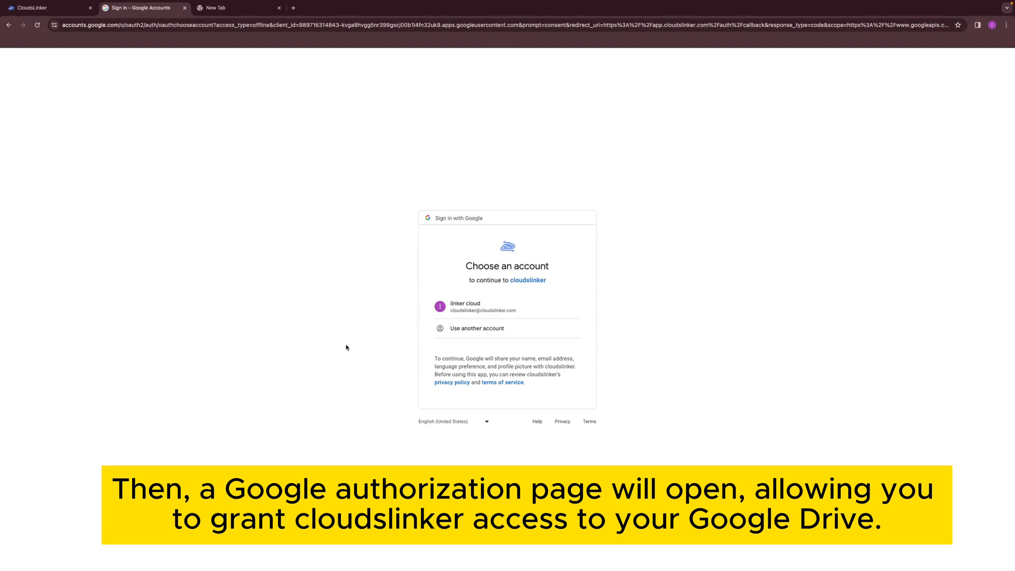
- Pick the Google account, grant CloudsLinker access and show the new Drive's files under My Linkers
click(482, 306)
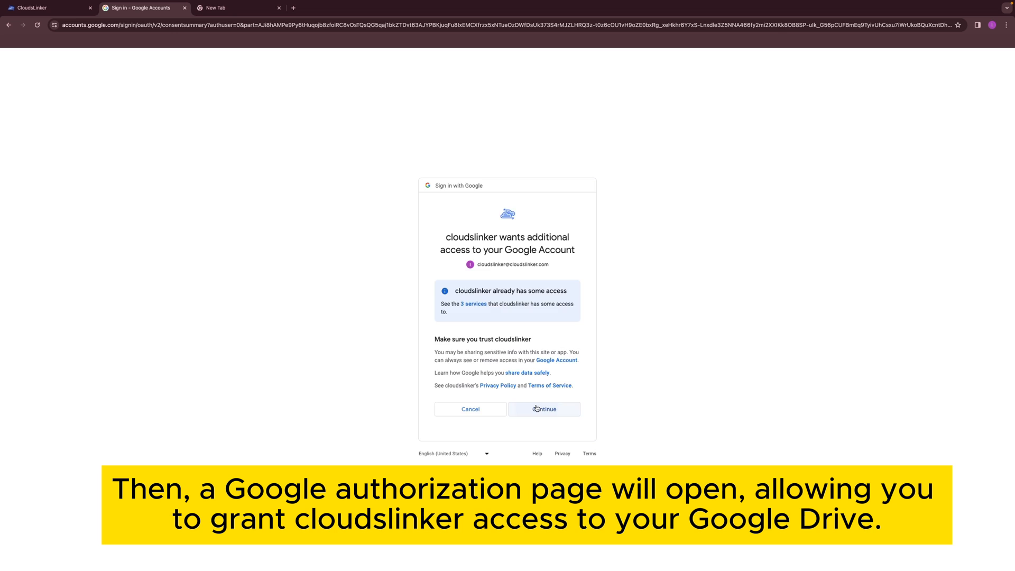
click(543, 408)
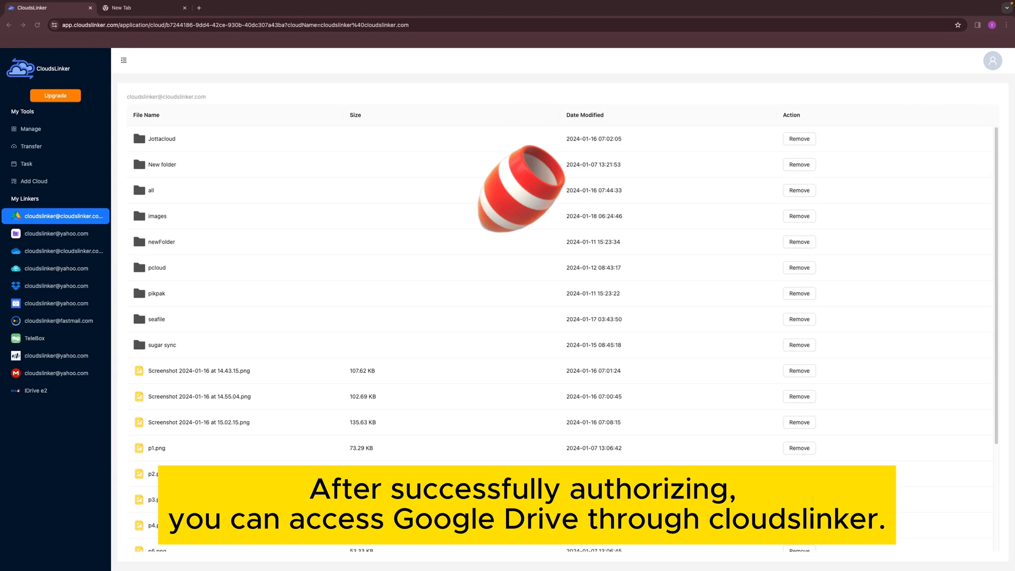
click(56, 233)
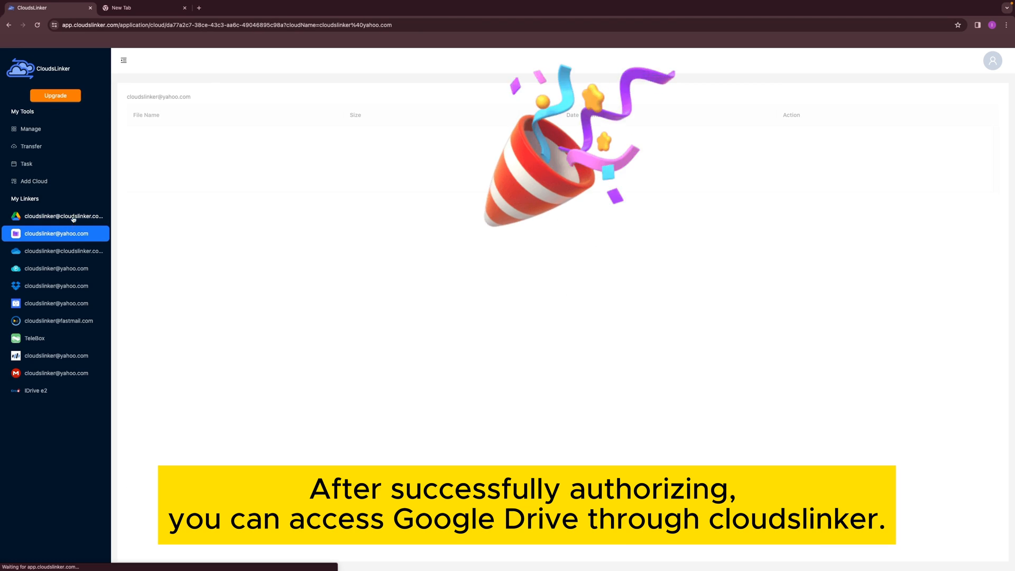
click(64, 216)
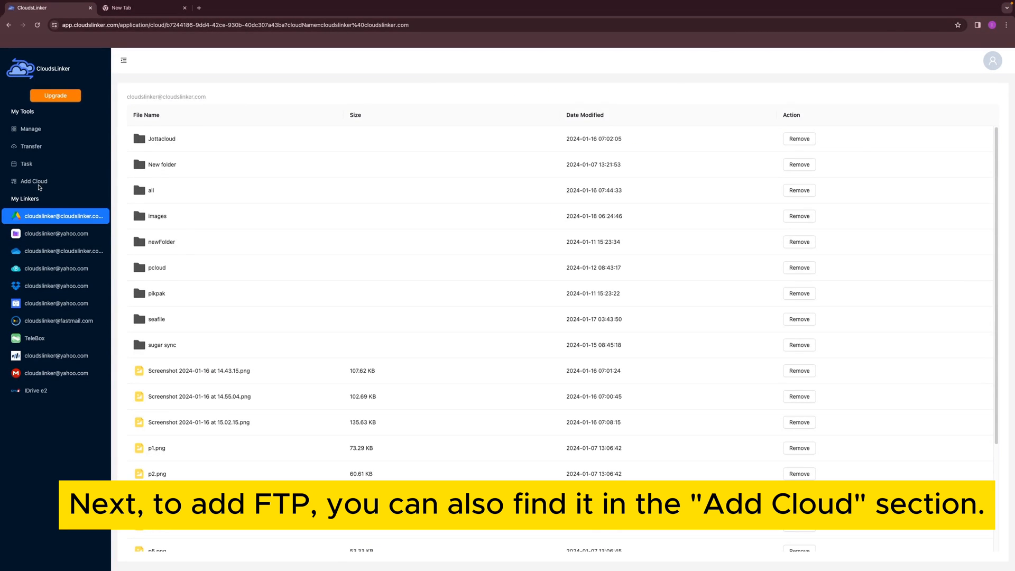
- Add an FTP linker with host us-east-1.sftpcloud.io, username linker and password, then authorize it
click(33, 181)
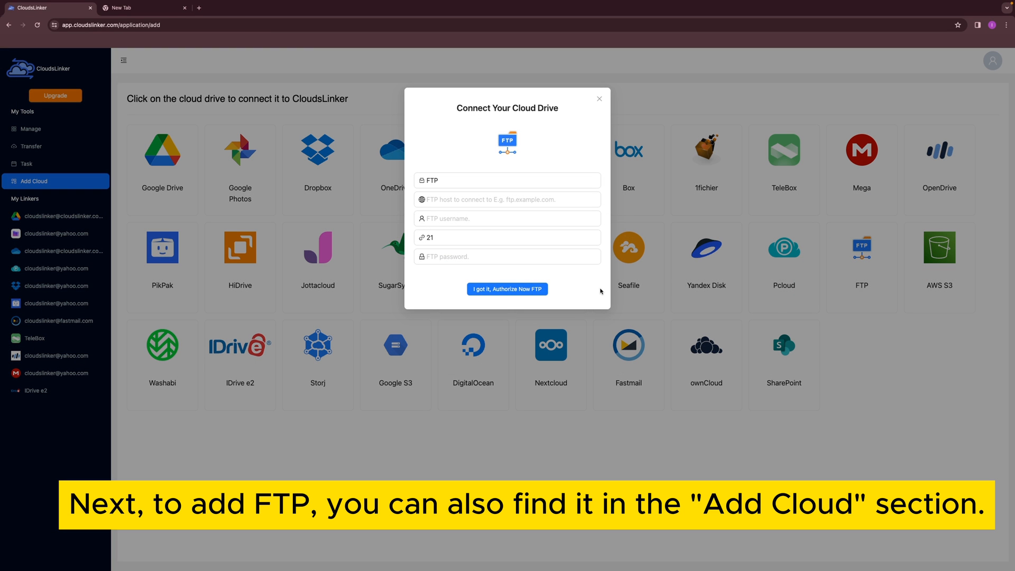
click(506, 200)
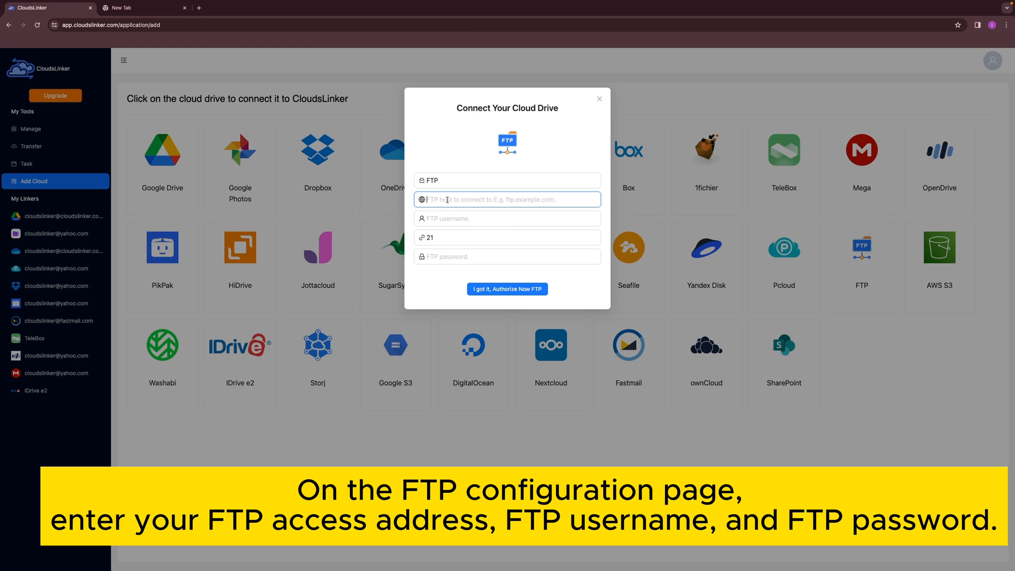
text(us-east-1.sftpcloud.io)
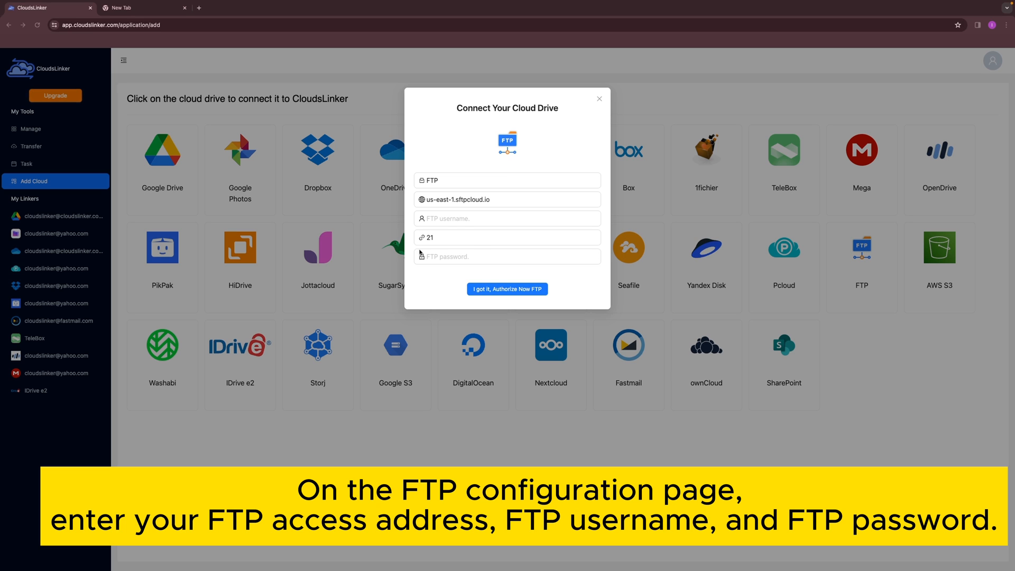
text(linker)
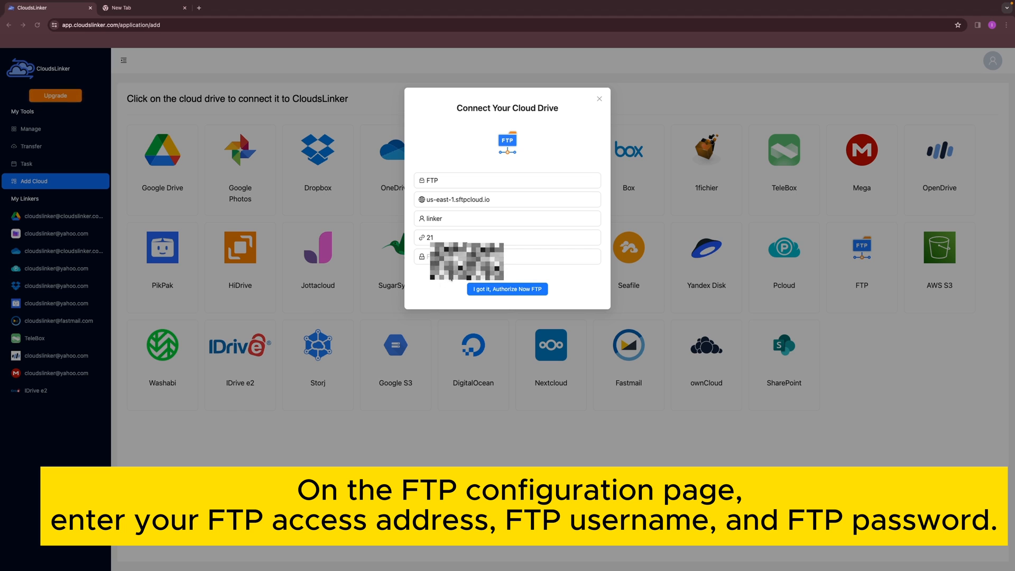
click(508, 289)
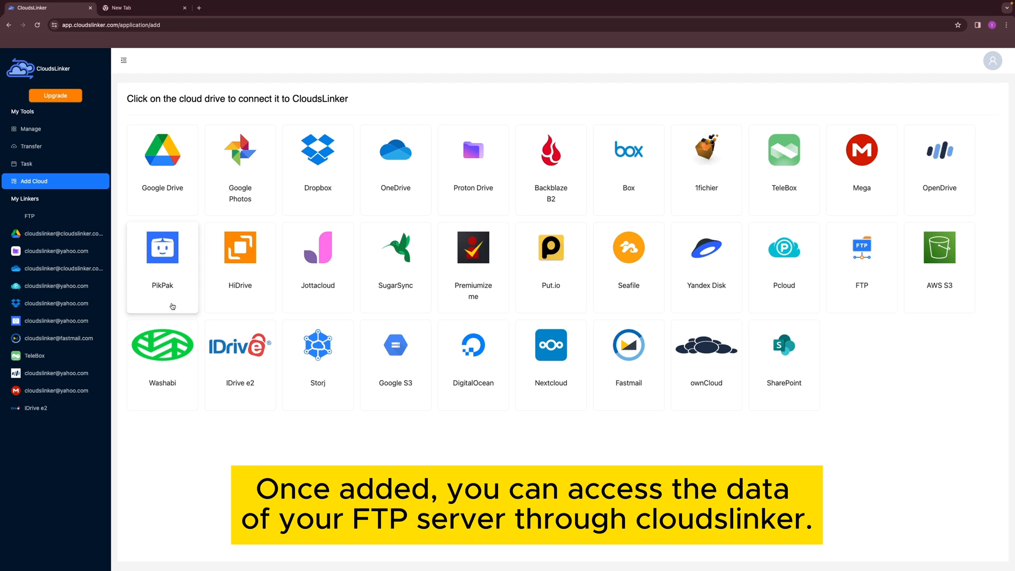
- Browse the FTP server's images folder under My Linkers and move to the Transfer page
click(28, 216)
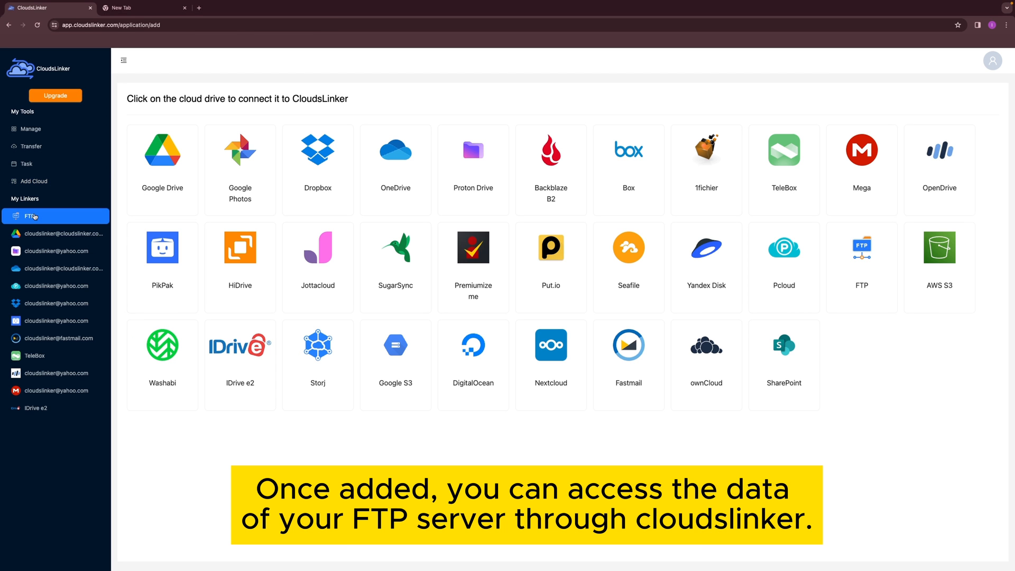
click(55, 215)
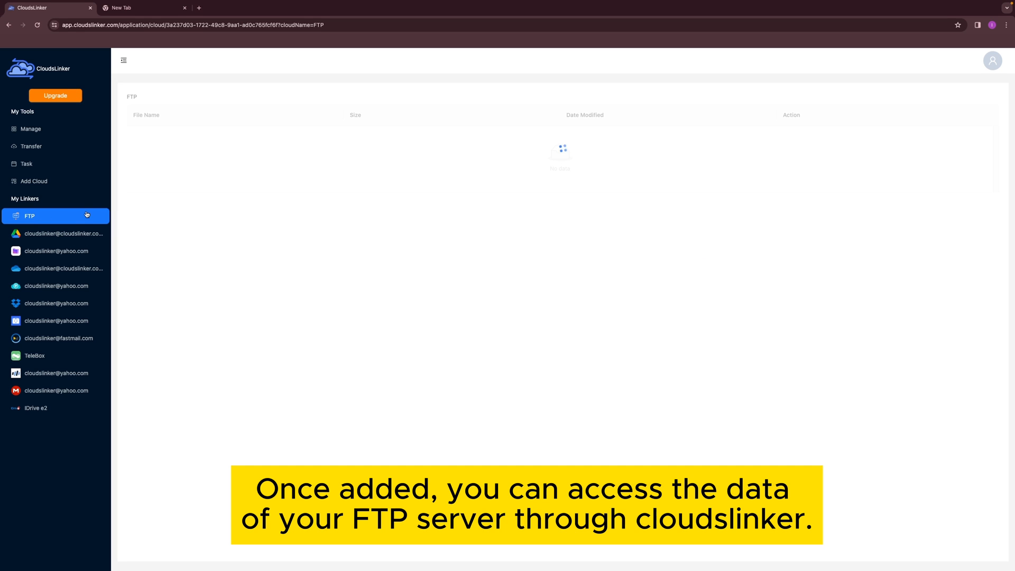
click(29, 216)
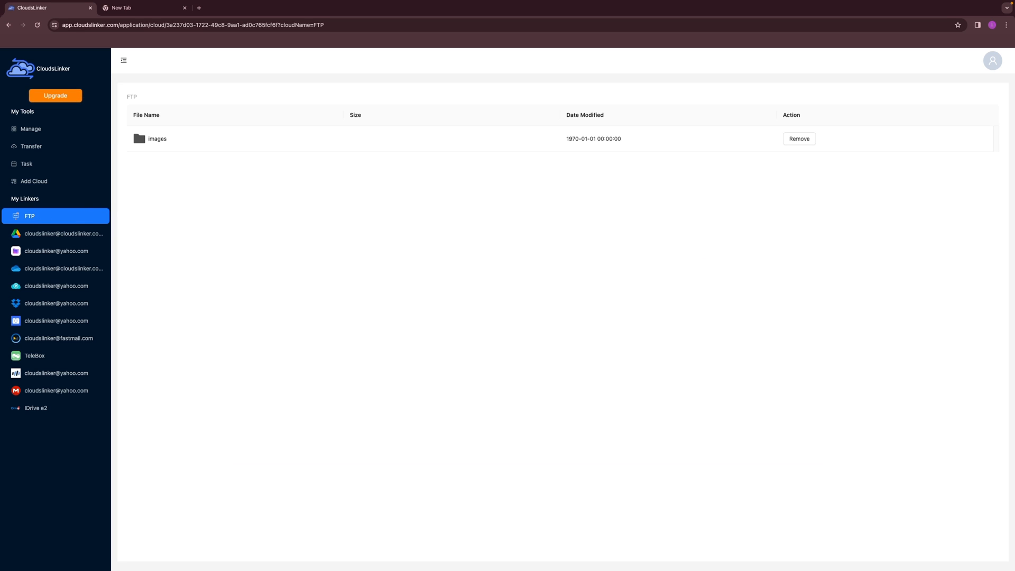
click(31, 146)
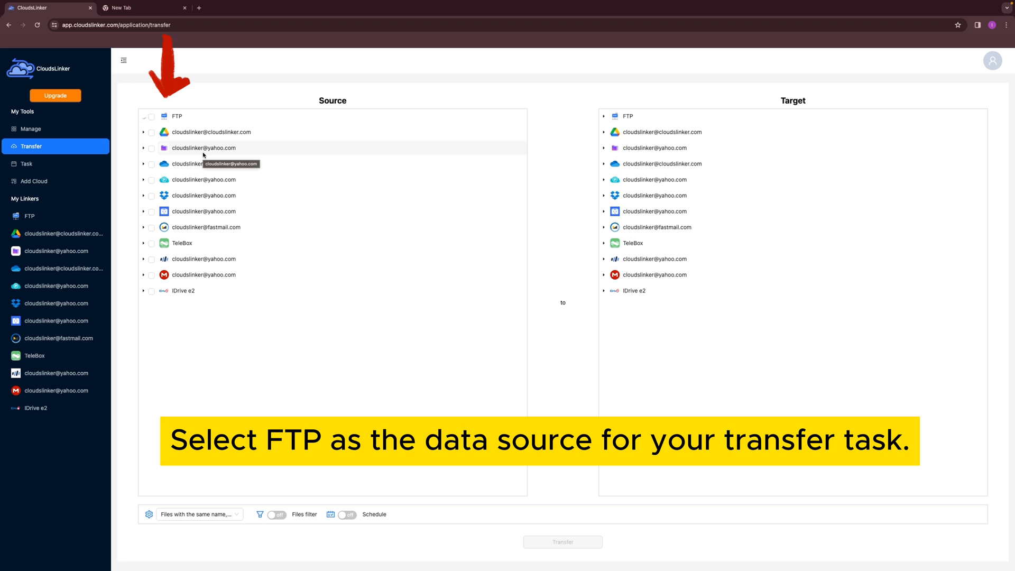
- Set FTP images as source and create a Google Drive folder named ftp as target
click(151, 116)
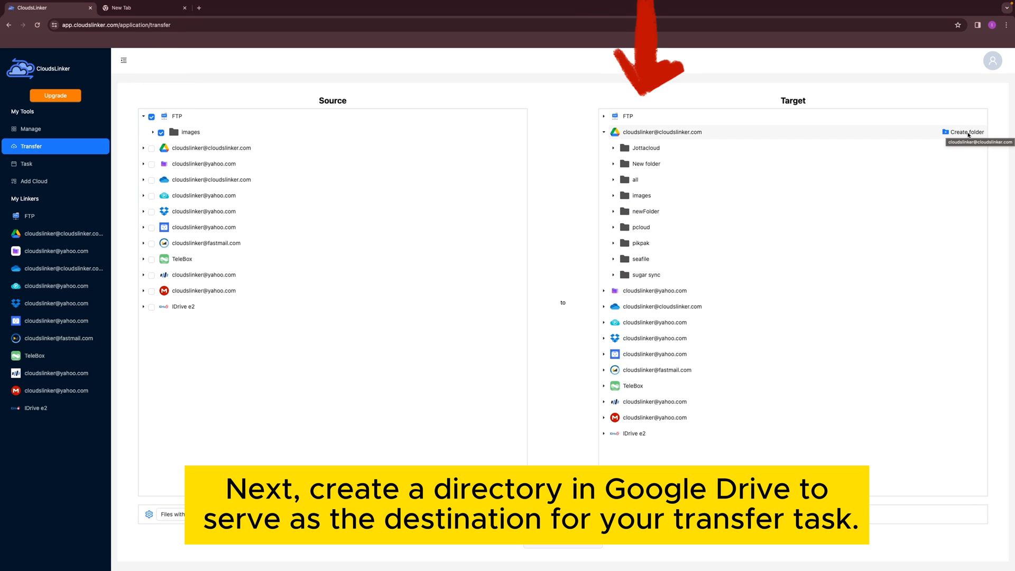
click(964, 132)
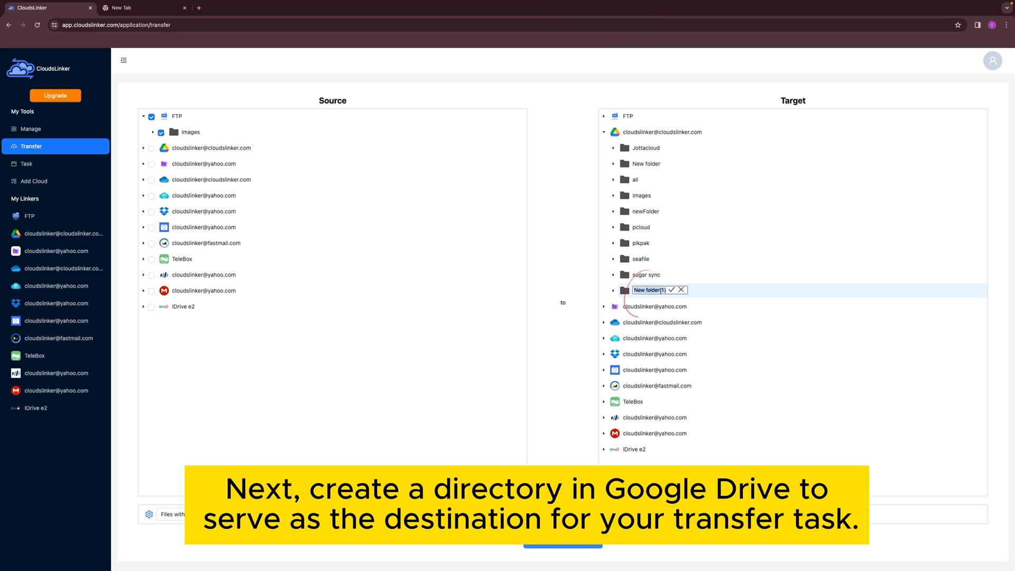
text(ftp)
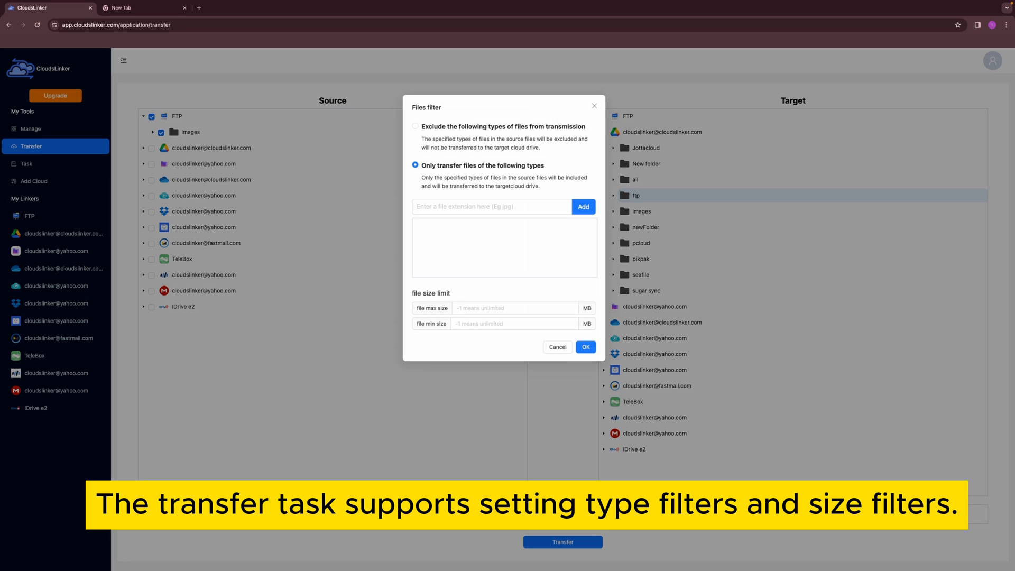
- Review the Files filter and one-time Schedule options, cancelling both without changes
click(417, 120)
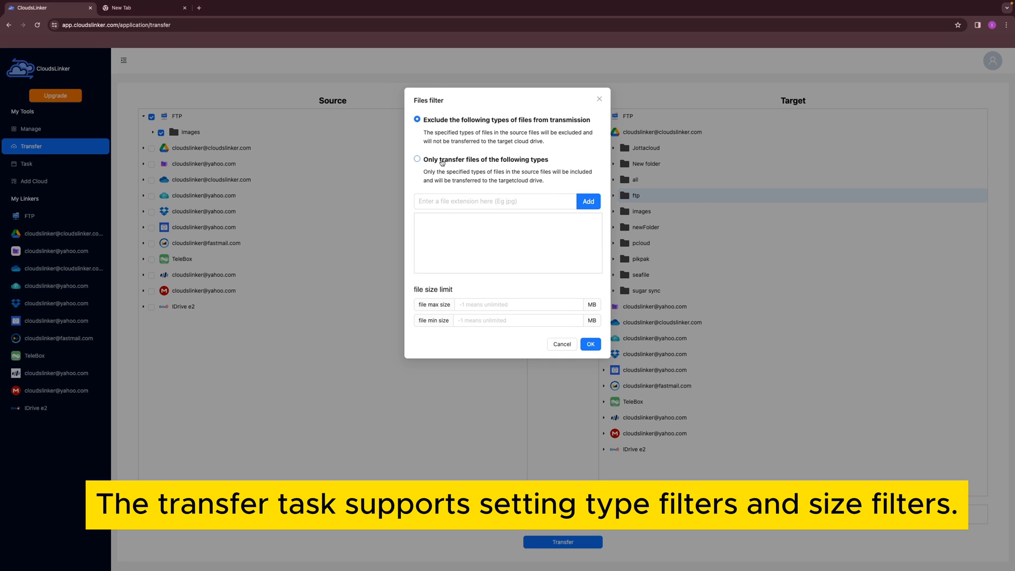
click(418, 160)
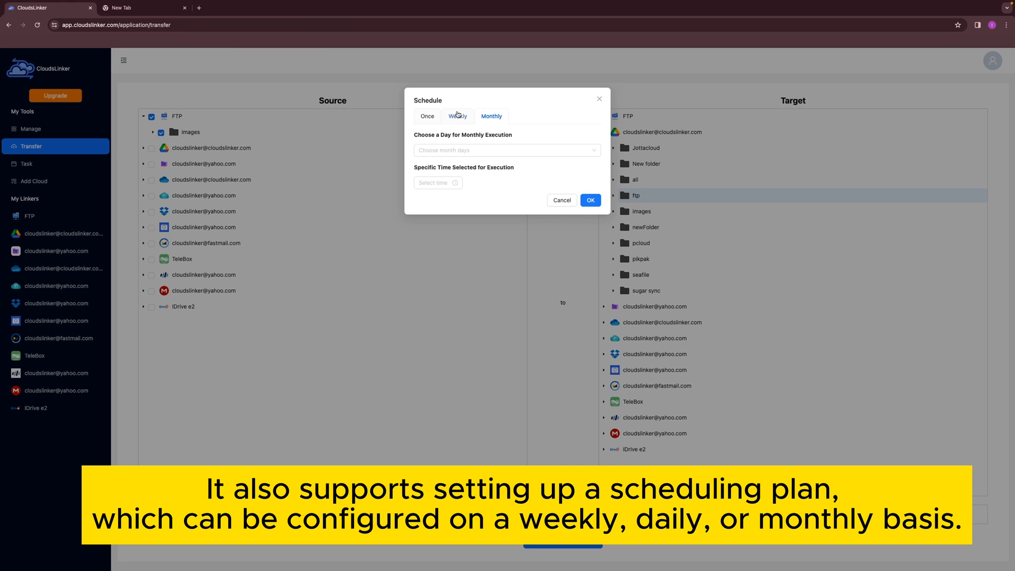
click(426, 116)
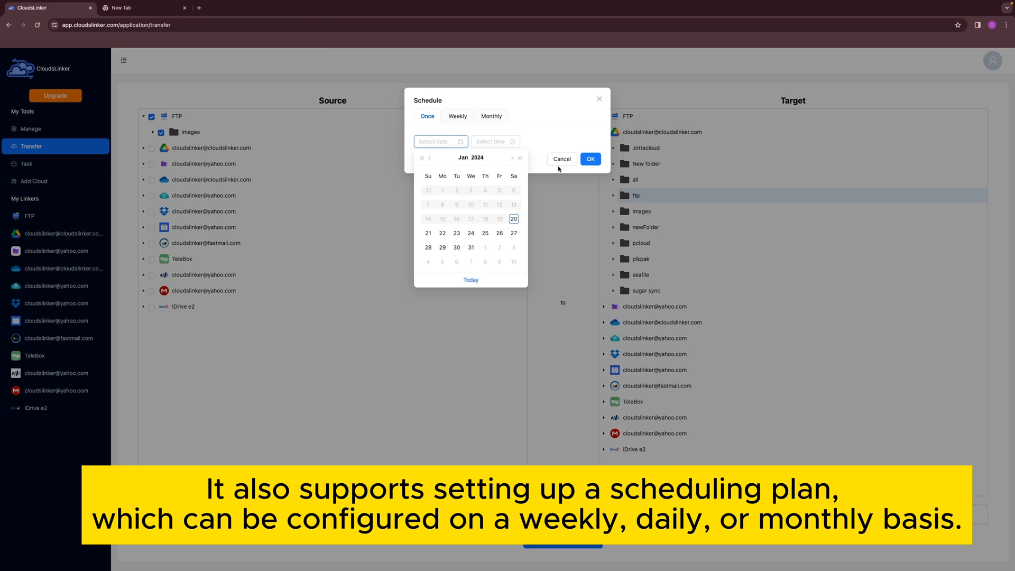
click(560, 158)
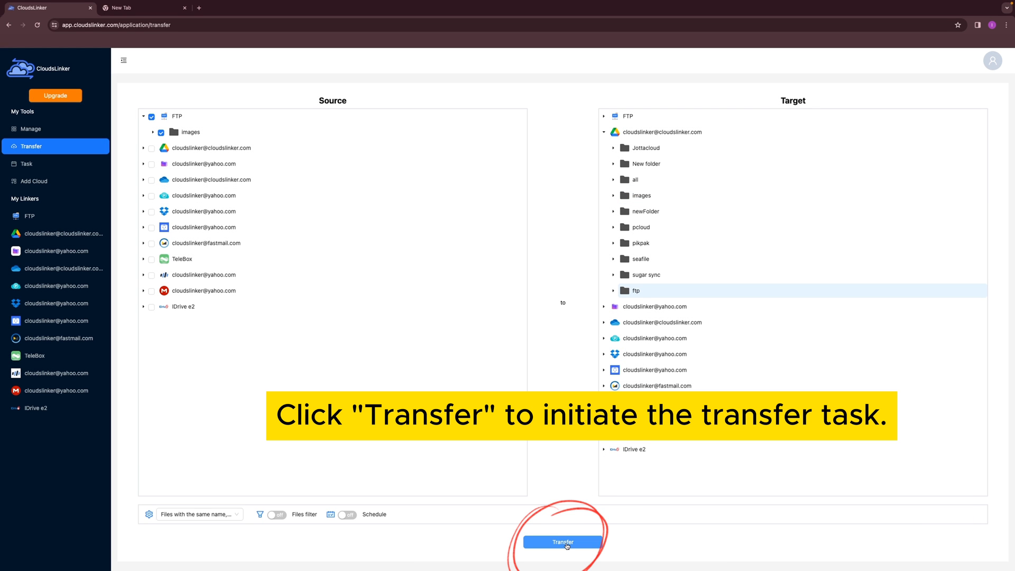
- Start the images transfer and show Task19 running at 0% in the Task list
click(562, 542)
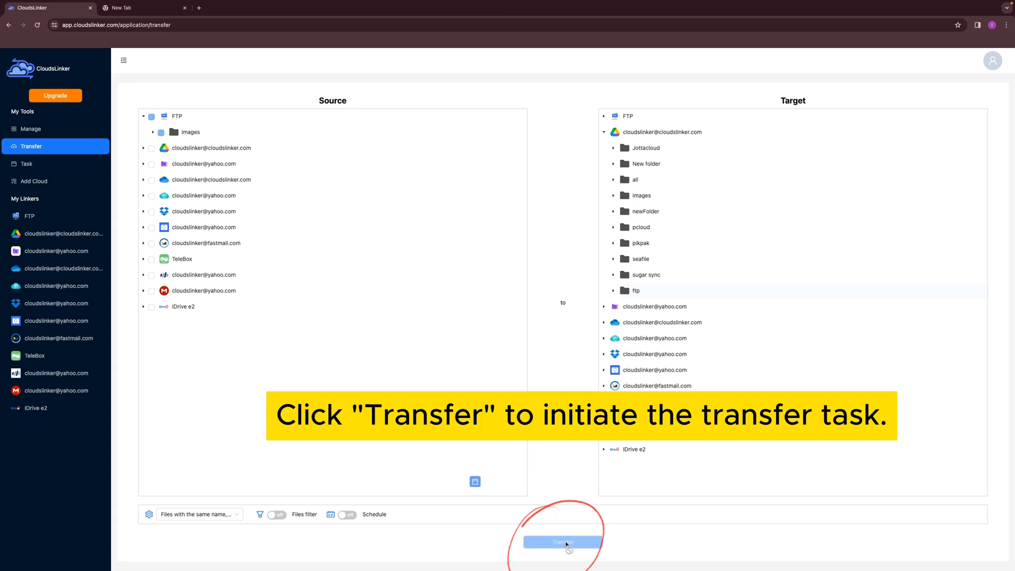
click(562, 541)
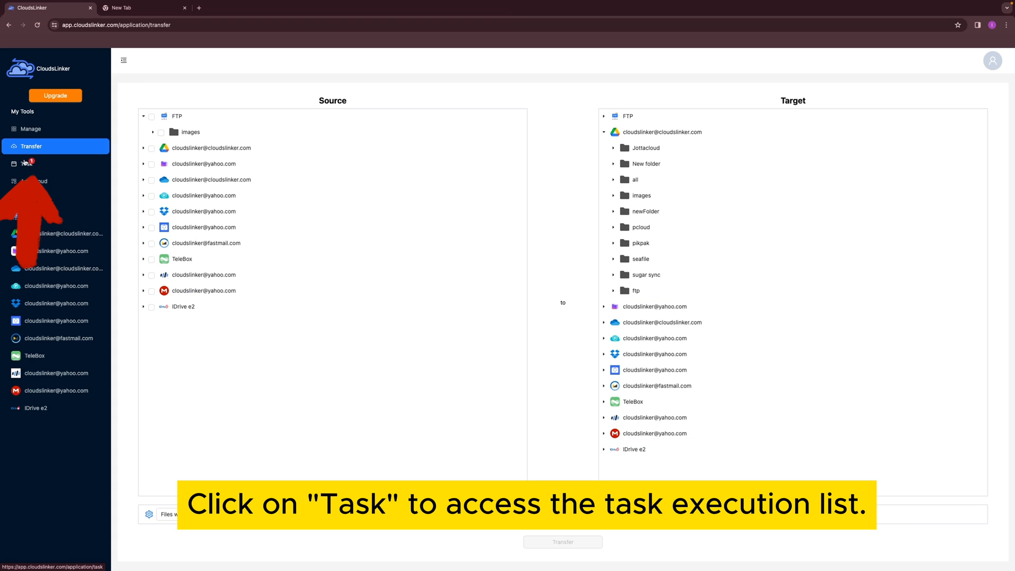
click(26, 163)
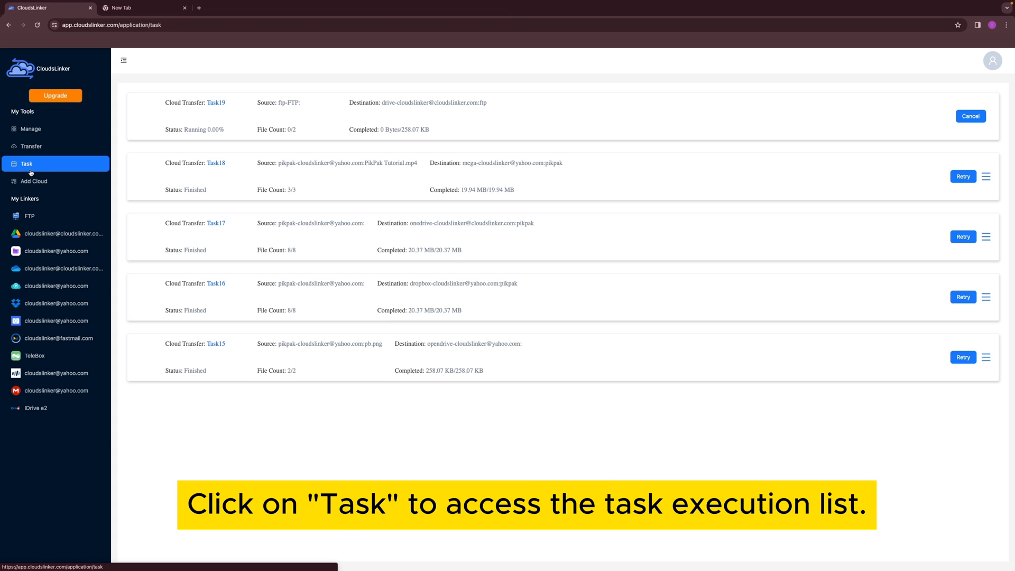